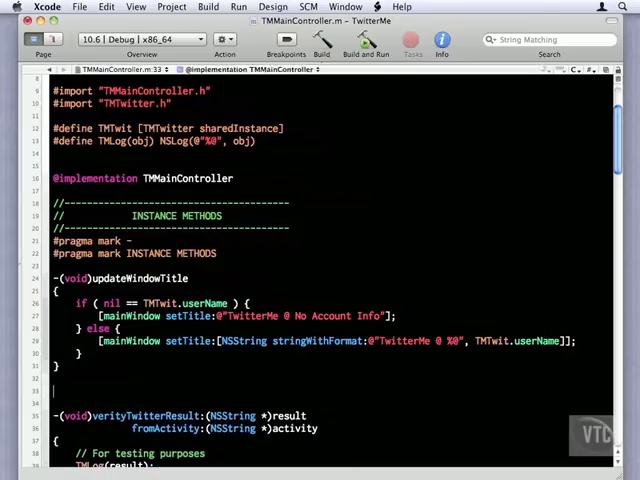
Step: Declare -(void)documentModalAlertWithTitle:(NSString *)title withMessage:(NSString *)errorText with an empty body
{"action": "type", "text": "-(void)documentModalAlert"}
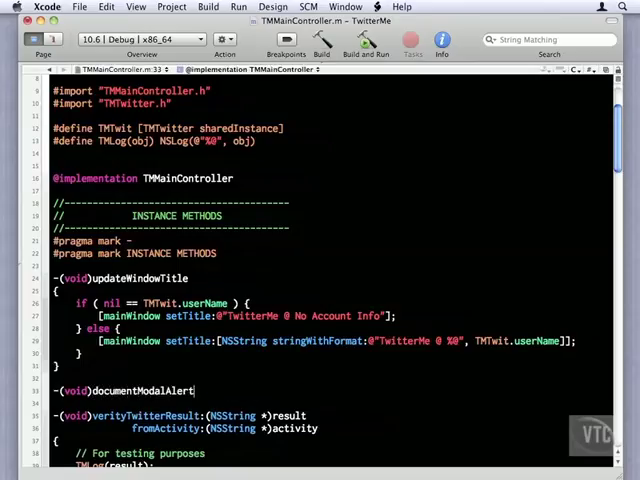
{"action": "type", "text": "WithTitle"}
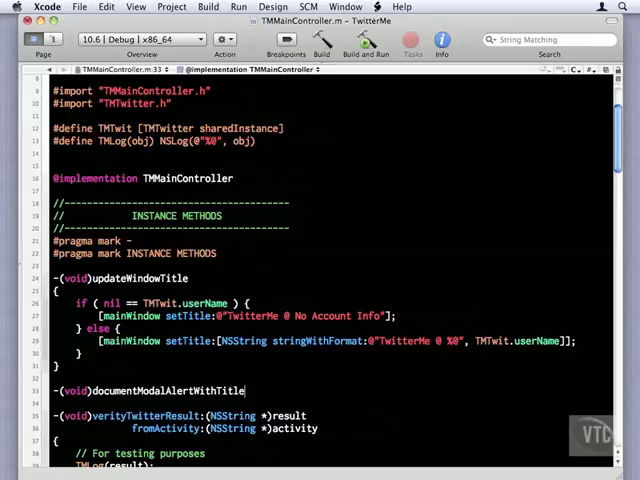
{"action": "type", "text": "("}
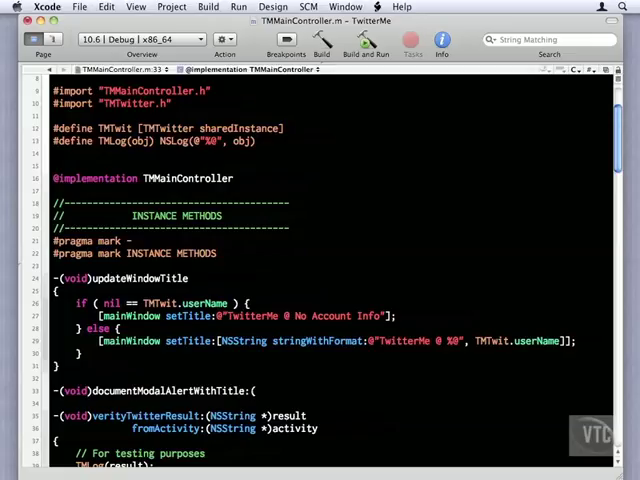
{"action": "type", "text": "NSString *"}
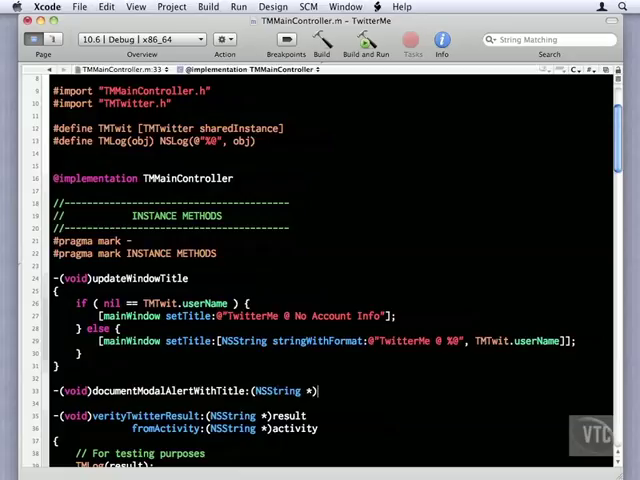
{"action": "type", "text": "title withMessage:(NSString *"}
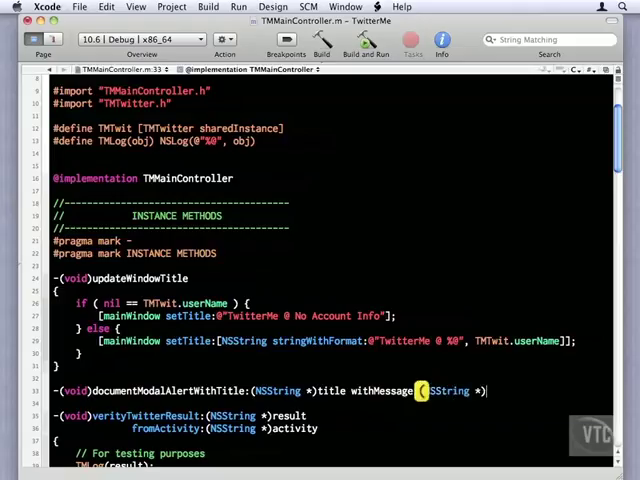
{"action": "type", "text": "e"}
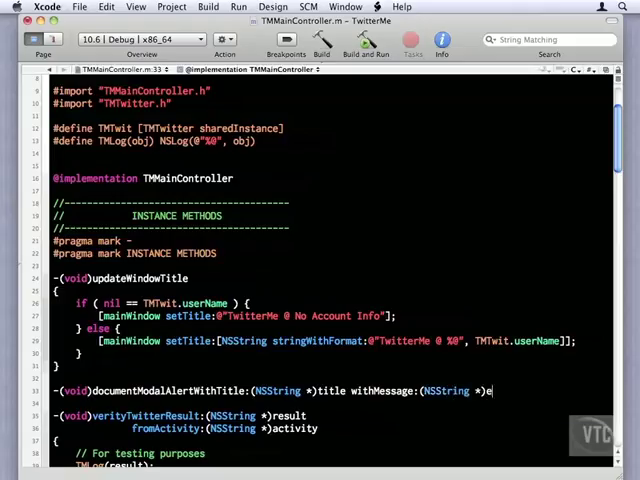
{"action": "type", "text": "rror"}
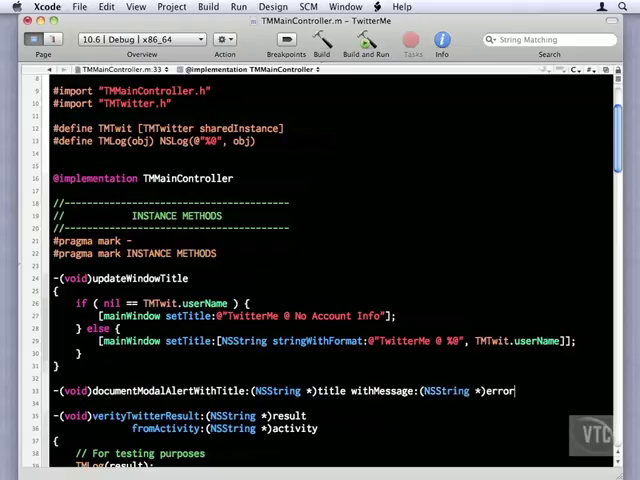
{"action": "type", "text": "Text"}
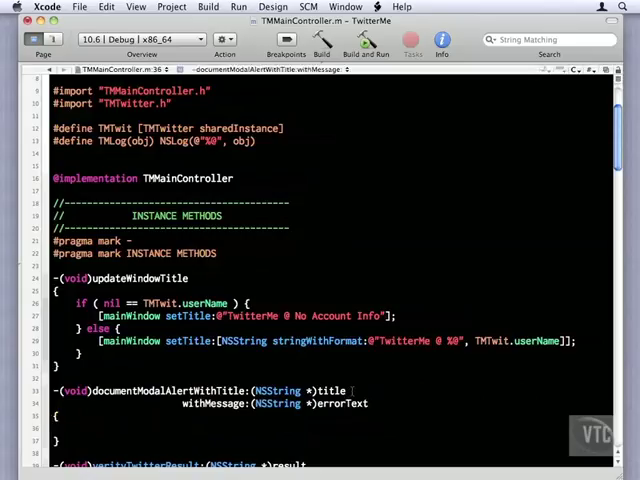
Step: Write NSAlert *alert = [[[NSAlert alloc] init] autorelease]; in the method body
{"action": "scroll", "scroll_direction": "down", "scroll_amount": 3}
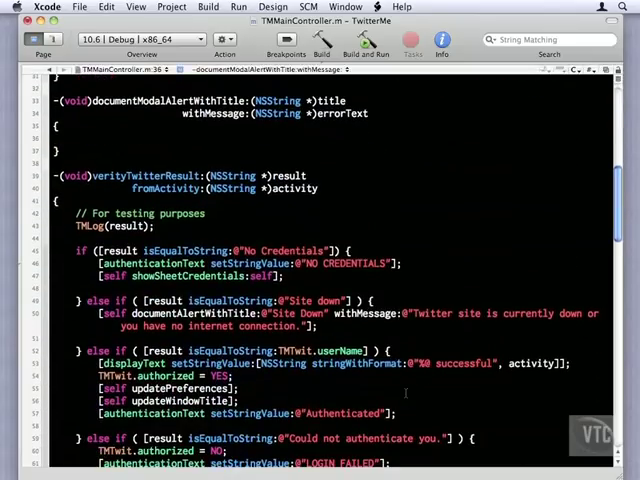
{"action": "type", "text": "NSA"}
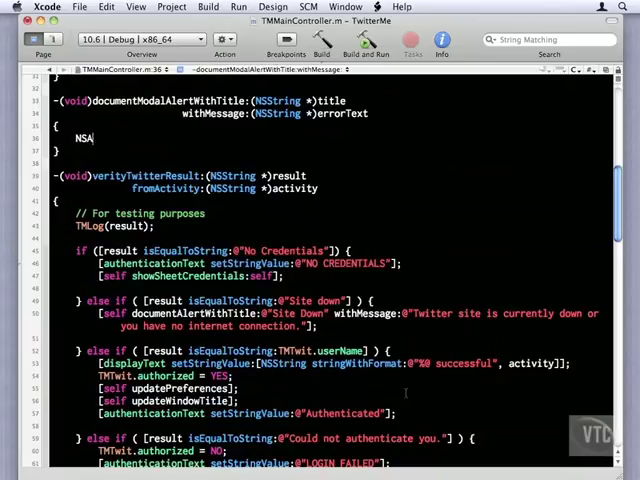
{"action": "type", "text": "lert *alert = [[NSAlert alloc] init"}
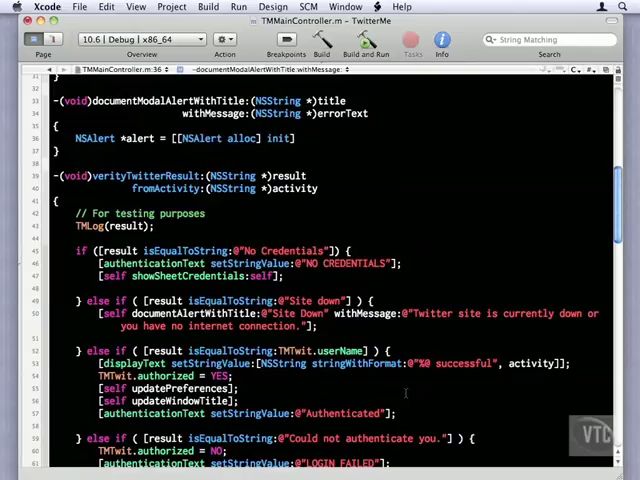
{"action": "type", "text": "autorelease];"}
{"action": "type", "text": "["}
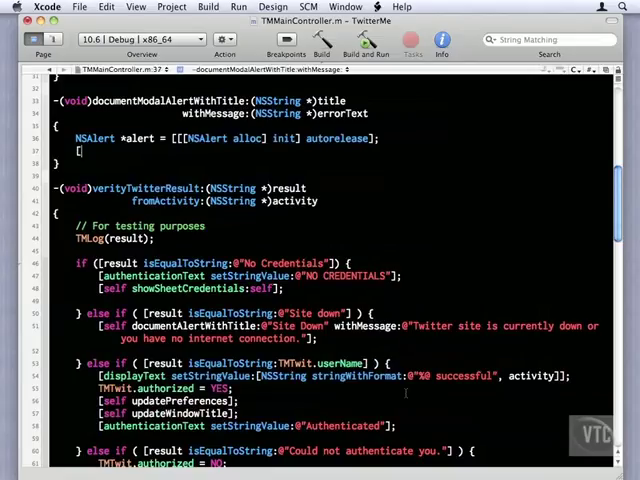
Step: Give alert an @"OK" button and set its message text to title
{"action": "type", "text": "alert"}
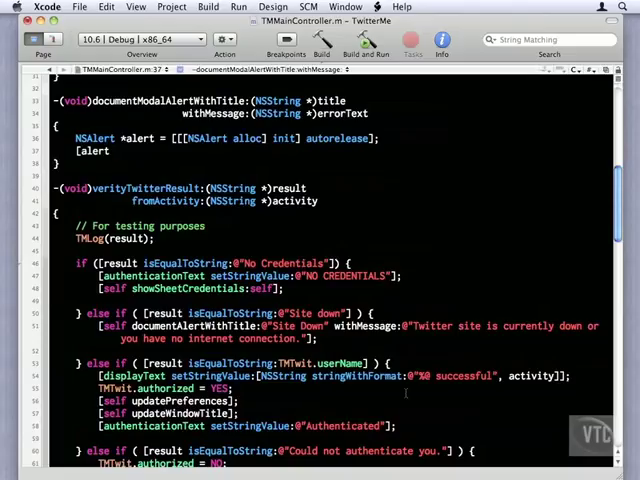
{"action": "type", "text": "a"}
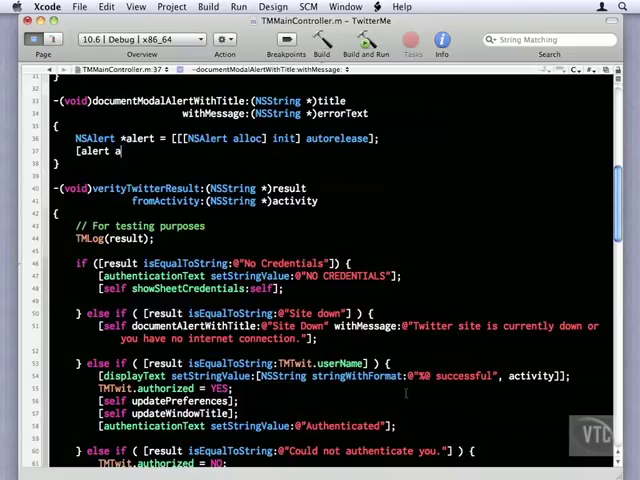
{"action": "type", "text": "addButtonWithTitle:@\"OK\"];"}
{"action": "type", "text": "["}
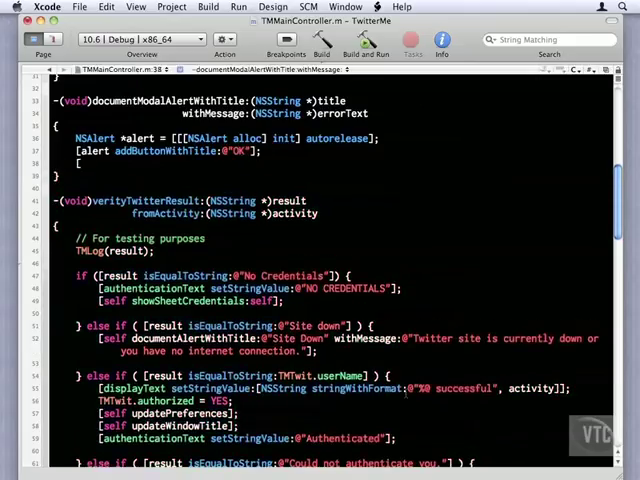
{"action": "type", "text": "alert"}
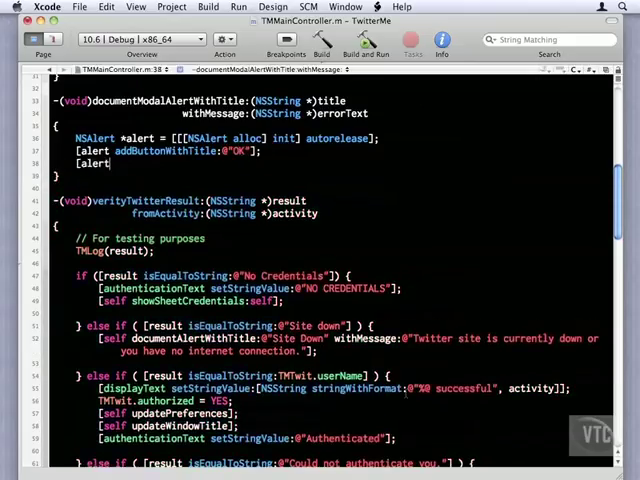
{"action": "type", "text": "setMessageText:"}
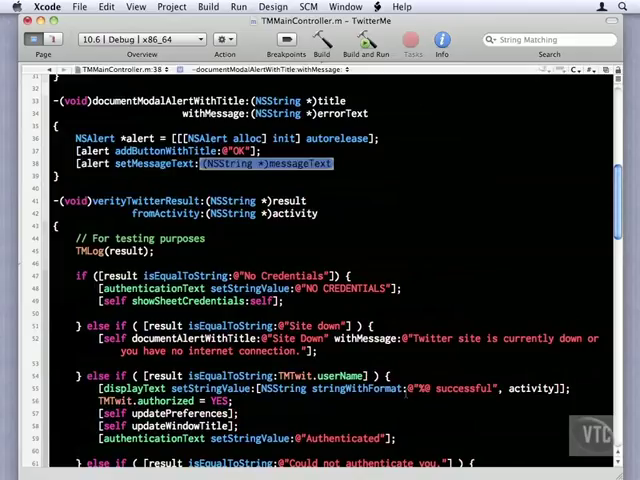
{"action": "type", "text": "title];"}
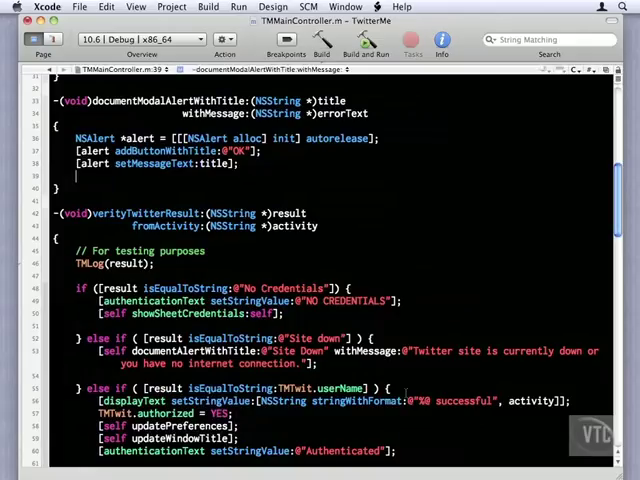
Step: Set alert's informative text to errorText and its style to NSWarningAlertStyle
{"action": "type", "text": "[alert"}
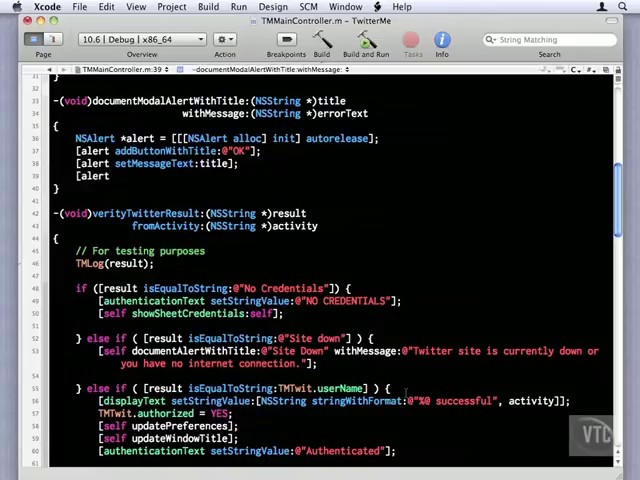
{"action": "type", "text": "setInformativeText:errorText];"}
{"action": "type", "text": "["}
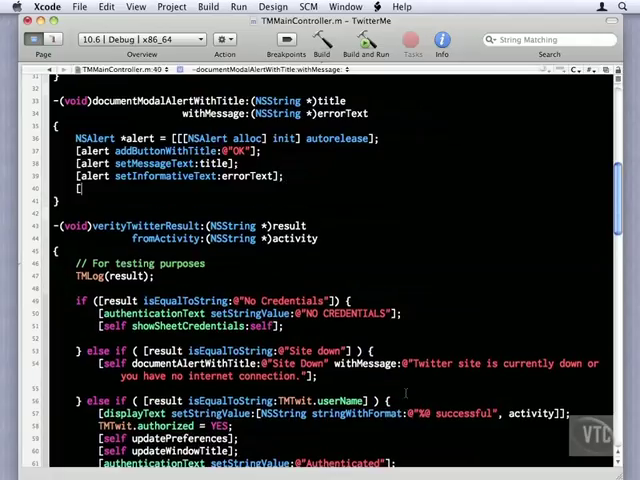
{"action": "type", "text": "alert setAlertStyle:NSWarningAlertStyle];"}
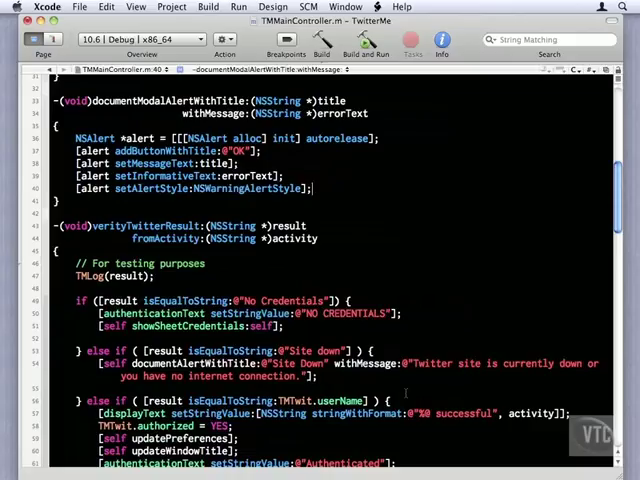
Step: Call beginSheetModalForWindow:mainWindow modalDelegate:self didEndSelector:nil contextInfo:nil on alert, arguments aligned
{"action": "type", "text": "[a"}
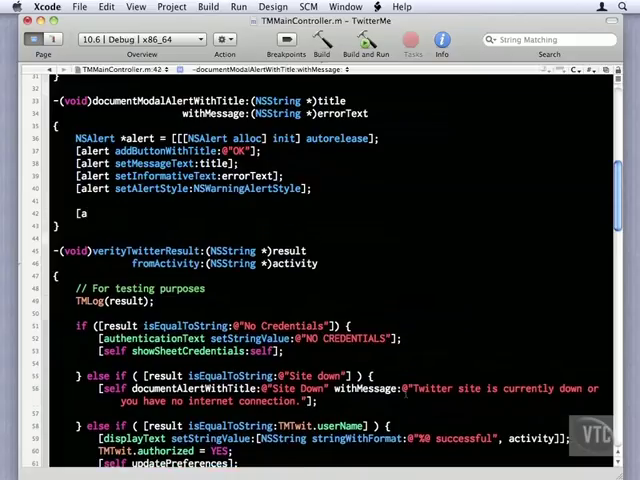
{"action": "type", "text": "uttons"}
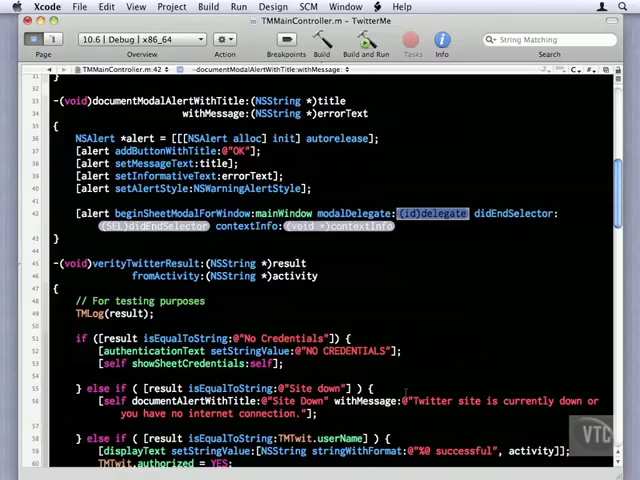
{"action": "type", "text": "sleep("}
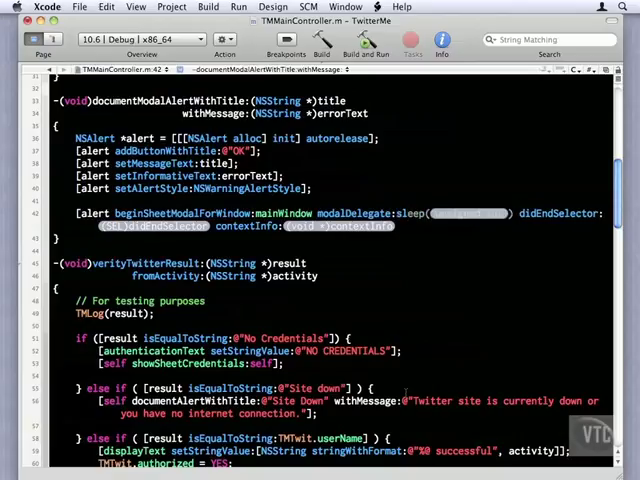
{"action": "type", "text": "self"}
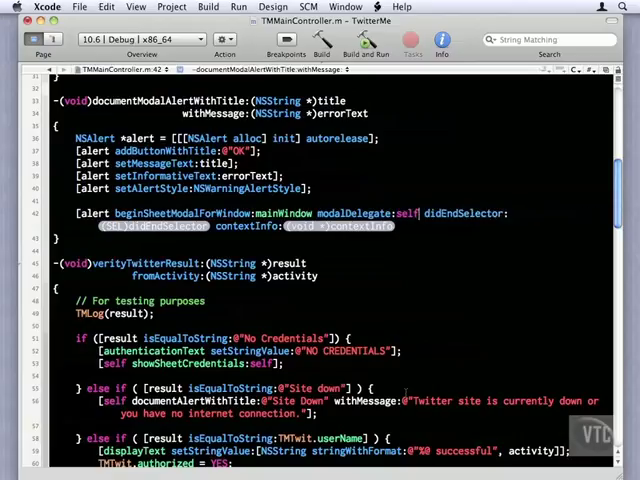
{"action": "type", "text": "n"}
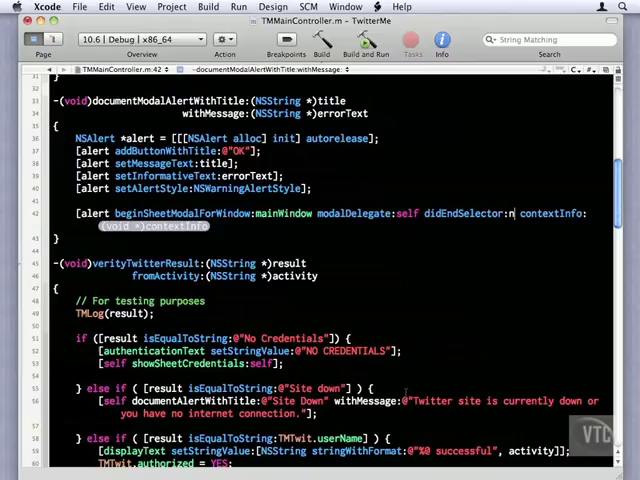
{"action": "type", "text": "nil"}
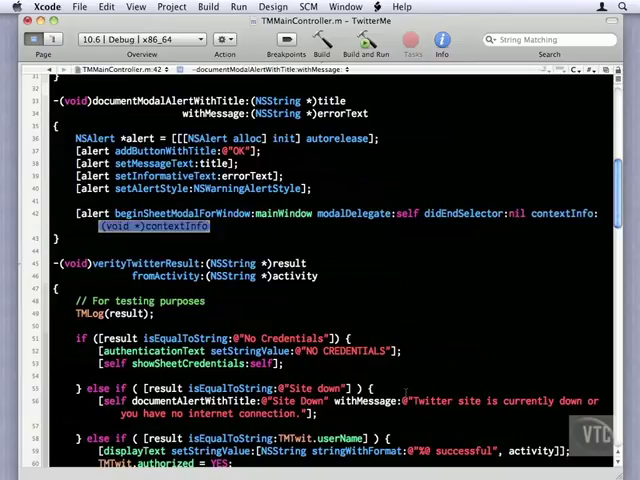
{"action": "type", "text": "nil];"}
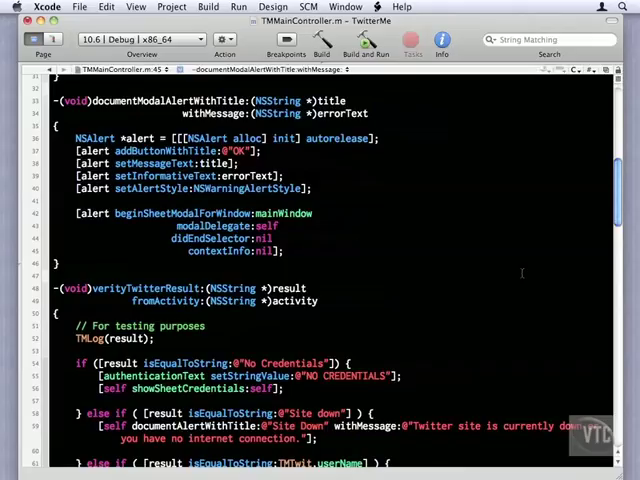
{"action": "left_click", "coordinate": [186, 252]}
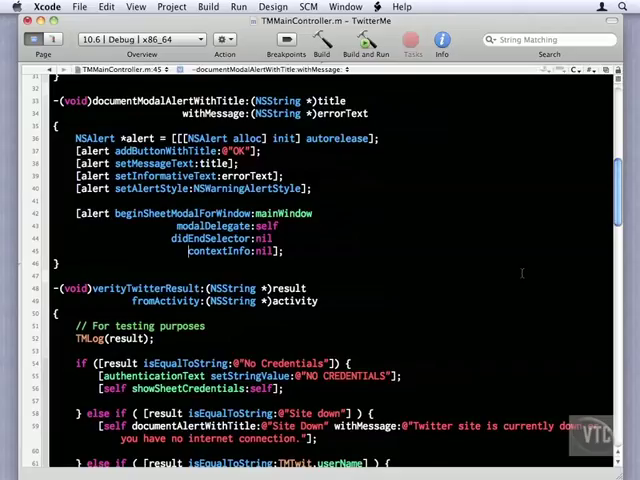
Step: Add #pragma mark PREFERENCES banner and an empty -(void)updatePreferences method at the file's end
{"action": "scroll", "scroll_direction": "down", "scroll_amount": 3}
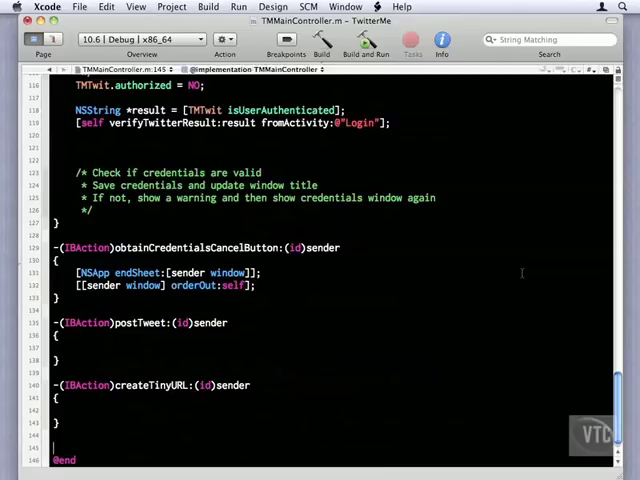
{"action": "type", "text": "previous"}
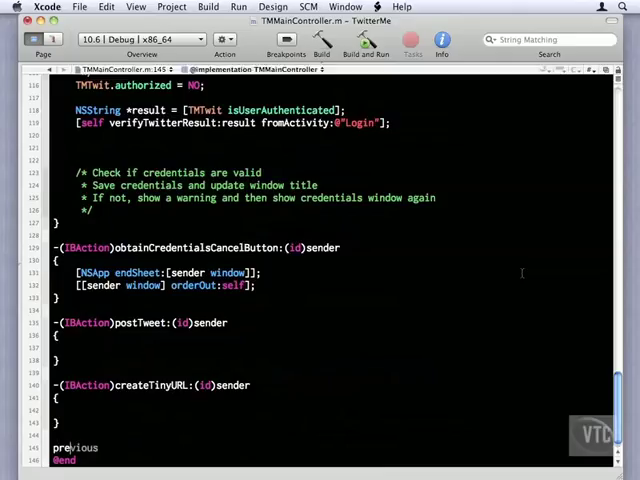
{"action": "type", "text": "preferences"}
{"action": "type", "text": "-(void"}
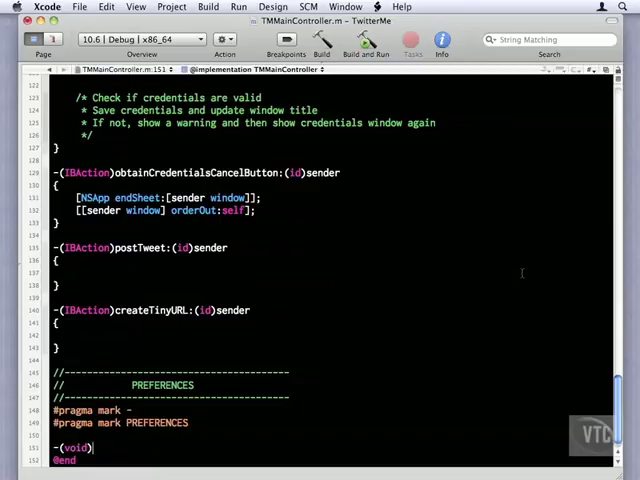
{"action": "type", "text": "updatePre"}
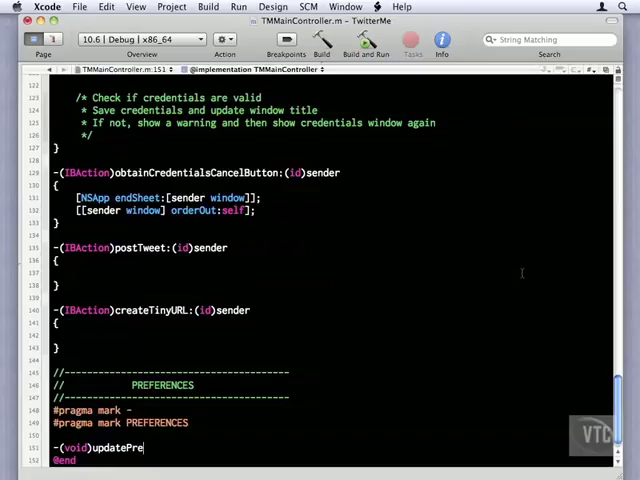
{"action": "type", "text": "ferences"}
{"action": "type", "text": "{"}
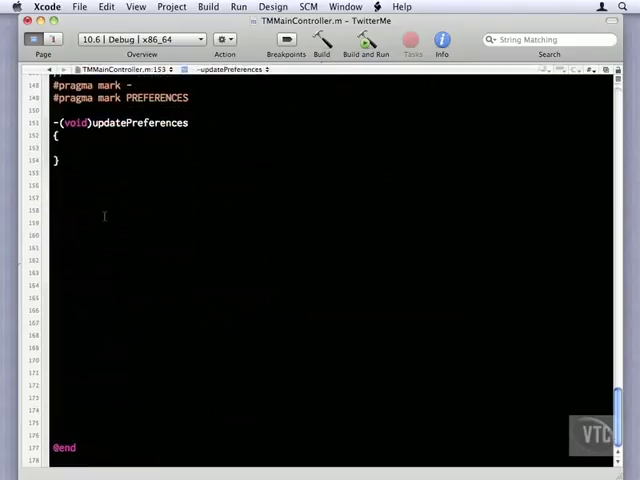
Step: Write NSUserDefaults *userDefaults = [NSUserDefaults standardUserDefaults]; and begin a [userDefaults call
{"action": "type", "text": "NS"}
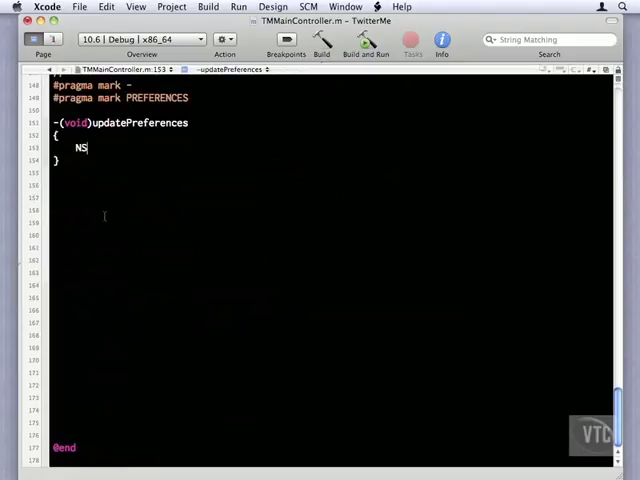
{"action": "type", "text": "UserDef"}
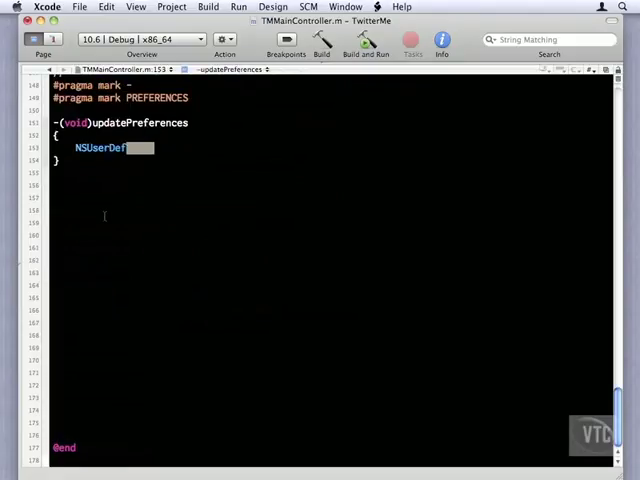
{"action": "type", "text": "aults *u"}
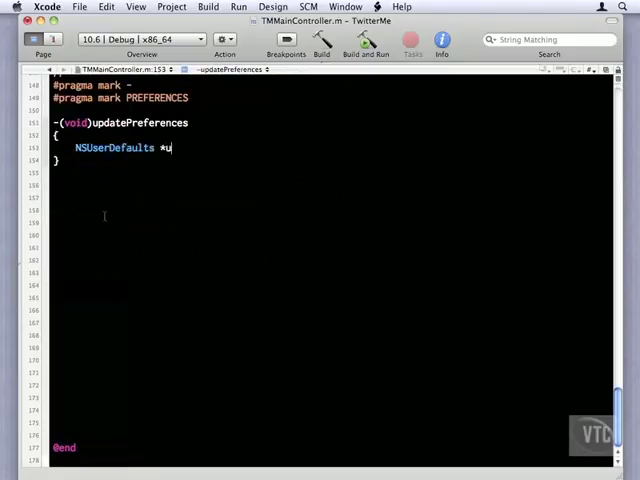
{"action": "type", "text": "serDefaults"}
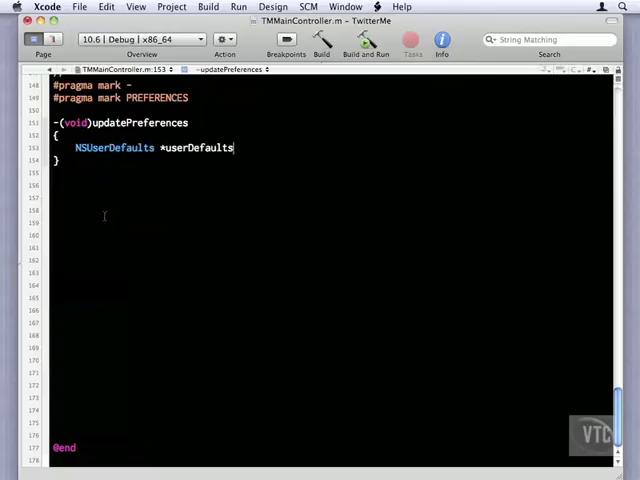
{"action": "type", "text": "= ["}
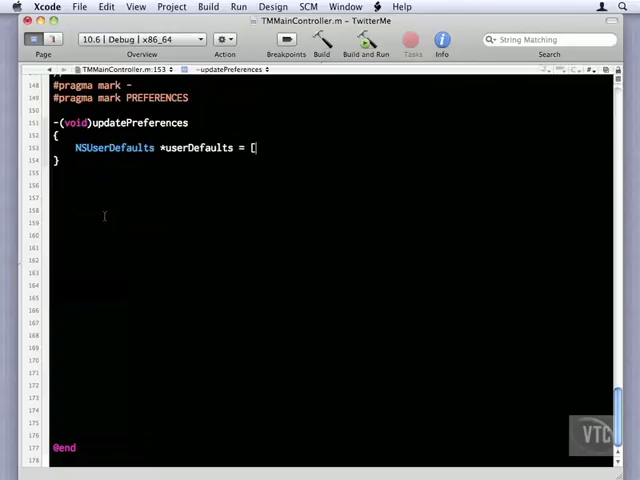
{"action": "type", "text": "NSUs"}
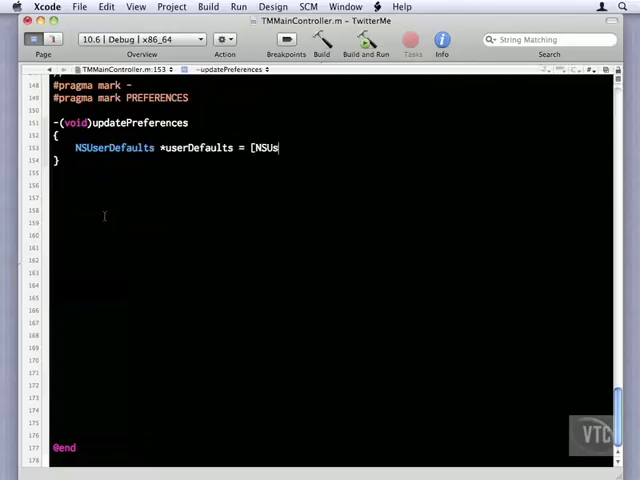
{"action": "type", "text": "erDefaults"}
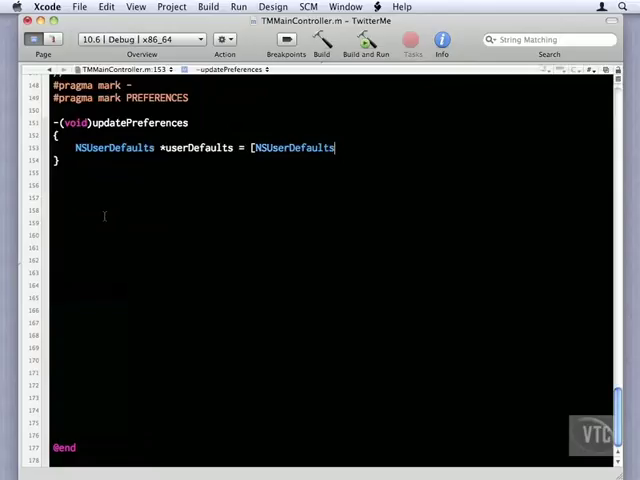
{"action": "type", "text": "\" \""}
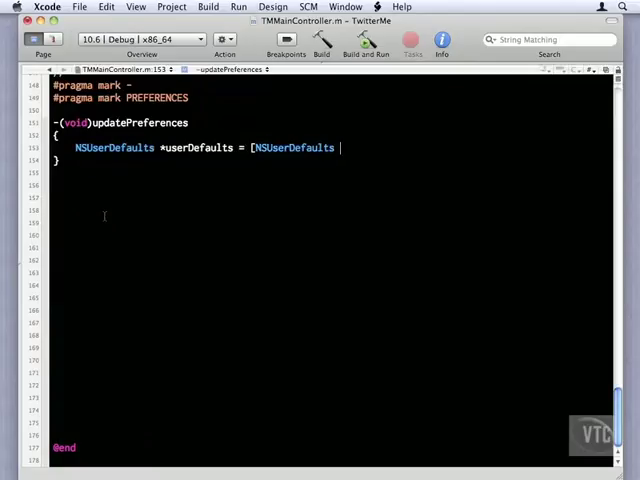
{"action": "type", "text": "standardUserDefaults"}
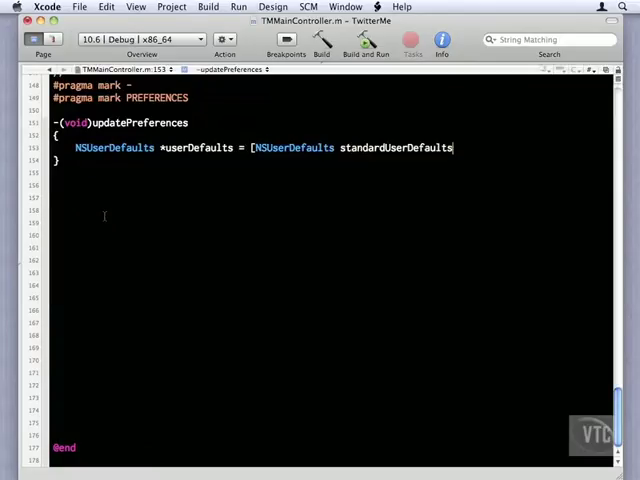
{"action": "type", "text": "];"}
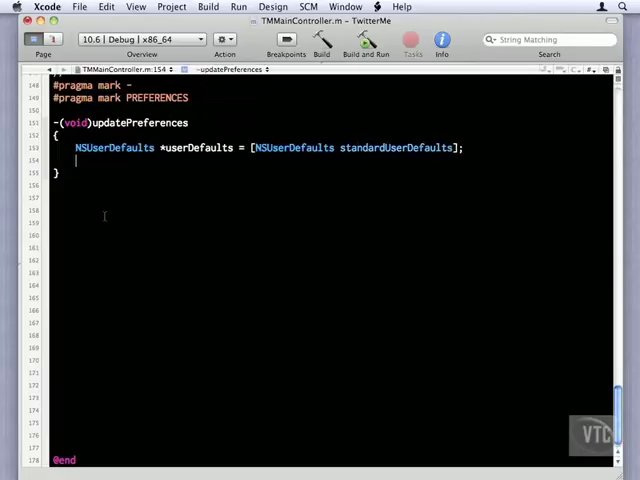
{"action": "type", "text": "[userDefaults."}
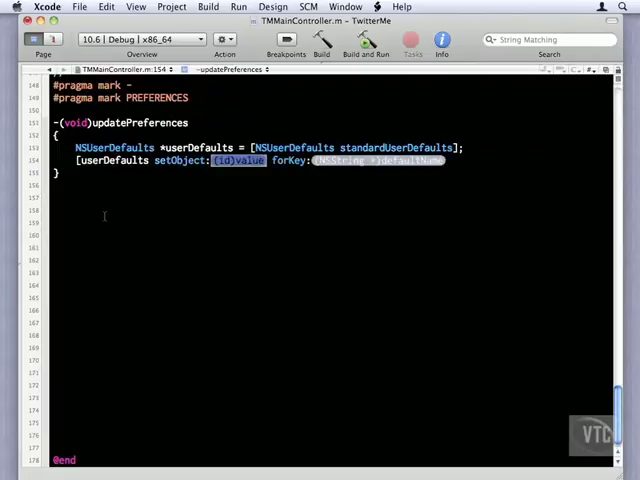
Step: Store TMTwit.userName under @"userName" and TMTwit.userPass under @"userPass" in userDefaults
{"action": "type", "text": "TMTwit.userNam"}
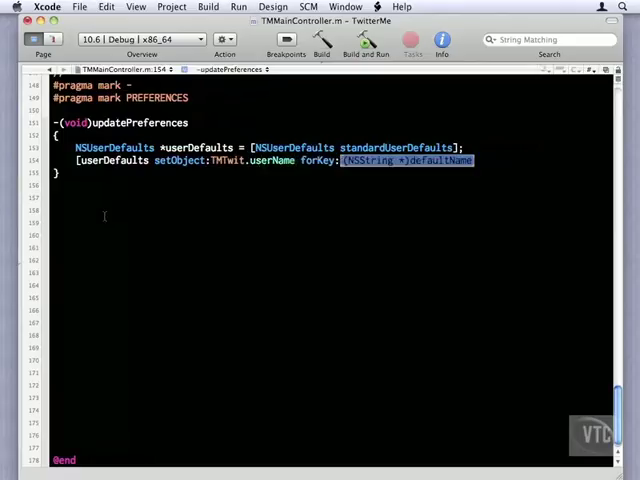
{"action": "type", "text": "@\"userName"}
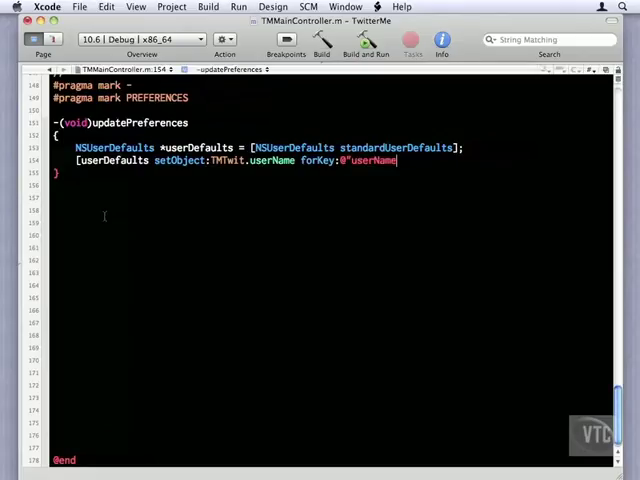
{"action": "type", "text": "\"];"}
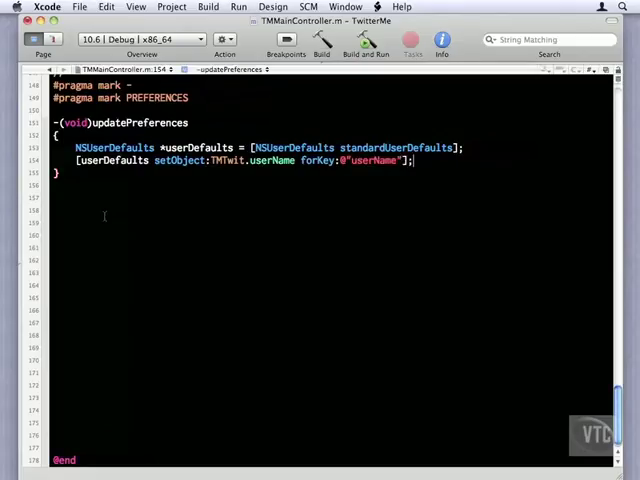
{"action": "type", "text": "[userDefaults setObject:TMTwit. forKey:"}
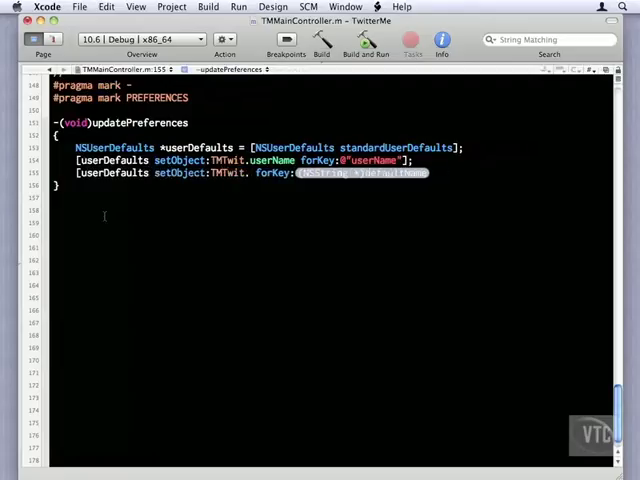
{"action": "type", "text": "userPass"}
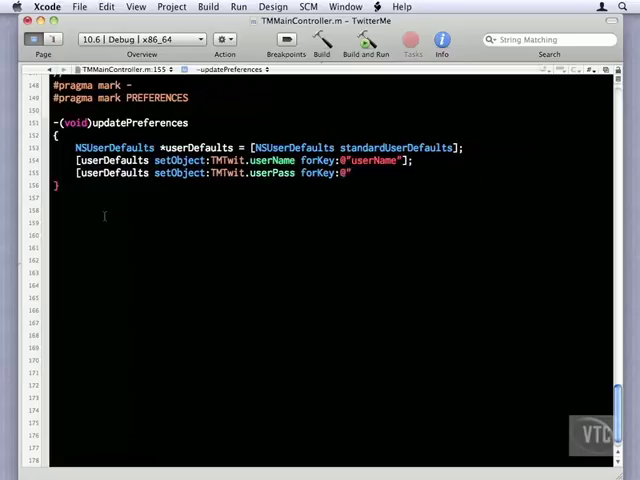
{"action": "type", "text": "userPass"}
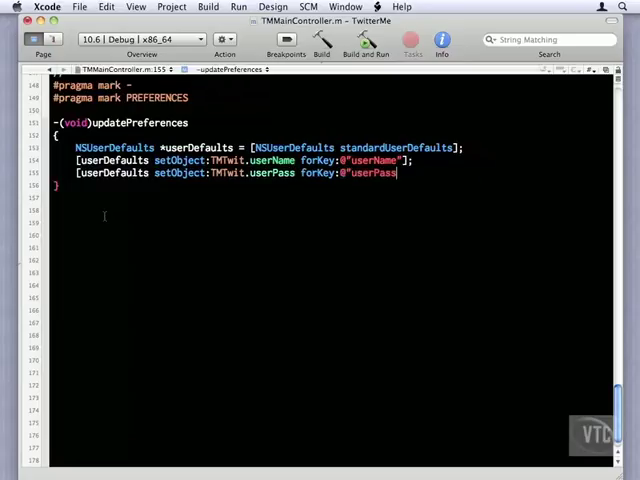
{"action": "type", "text": "\"];"}
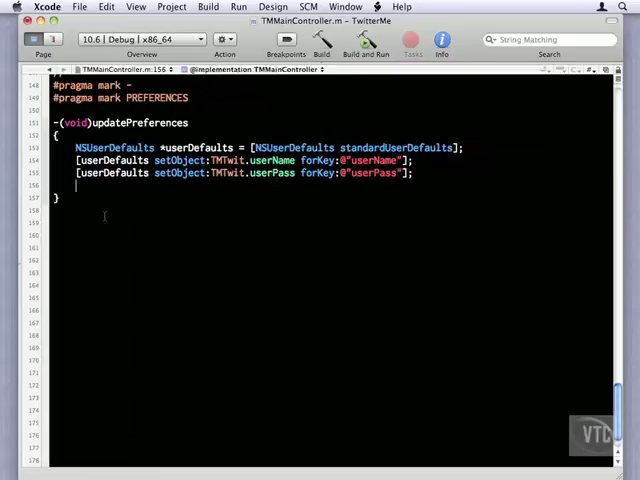
Step: Store [NSNumber numberWithBool:TMTwit.isAuthorized] under @"authorized" in userDefaults
{"action": "type", "text": "[userDefaults setObject:[ forKey:"}
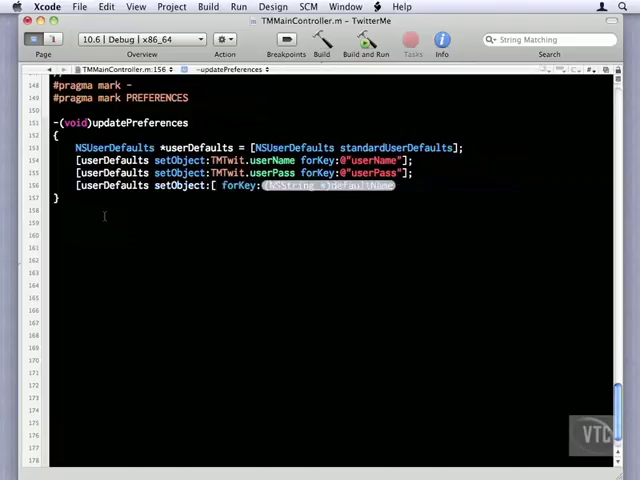
{"action": "type", "text": "NSNumber numb"}
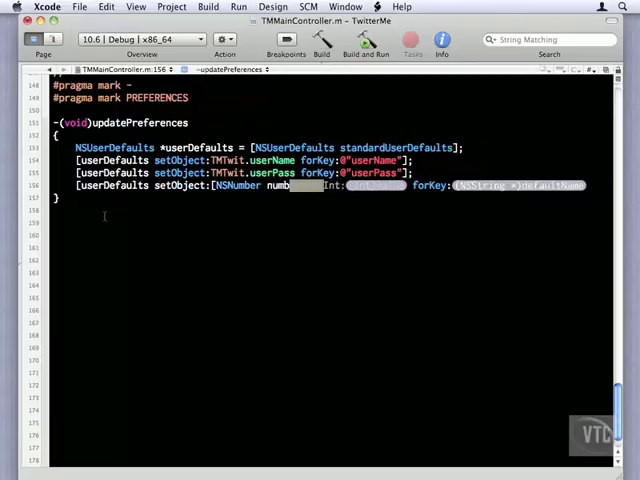
{"action": "type", "text": "erWithBool:TMTwit.isAuthorized forKey:@"}
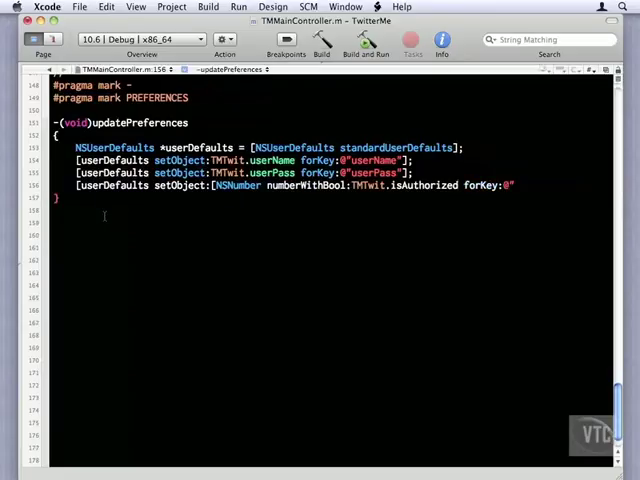
{"action": "type", "text": "authorized"}
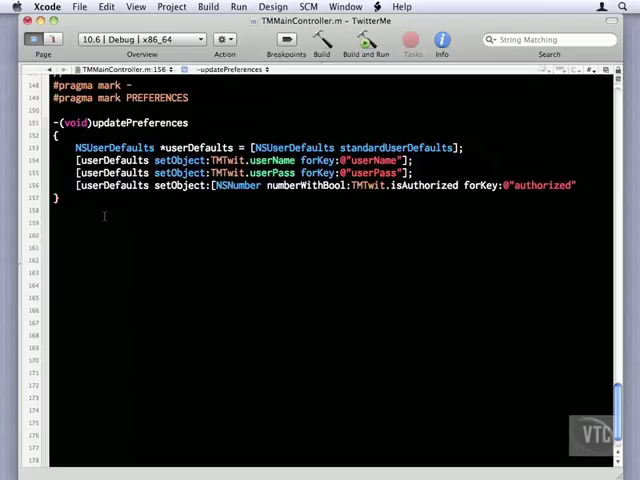
{"action": "type", "text": "]];"}
{"action": "type", "text": "["}
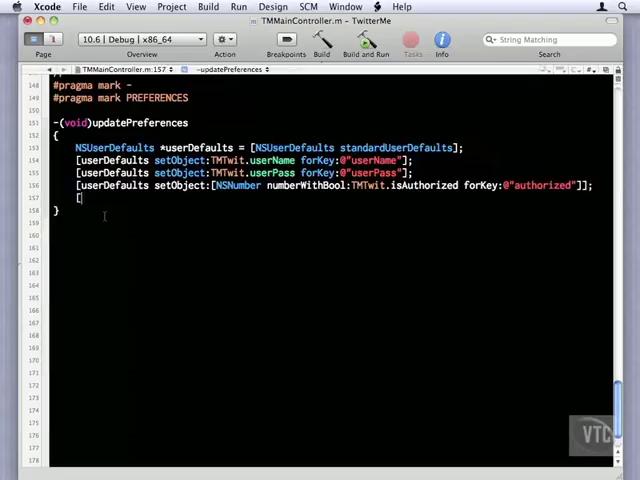
Step: End updatePreferences with [userDefaults synchronize];
{"action": "type", "text": "userDefaults sy"}
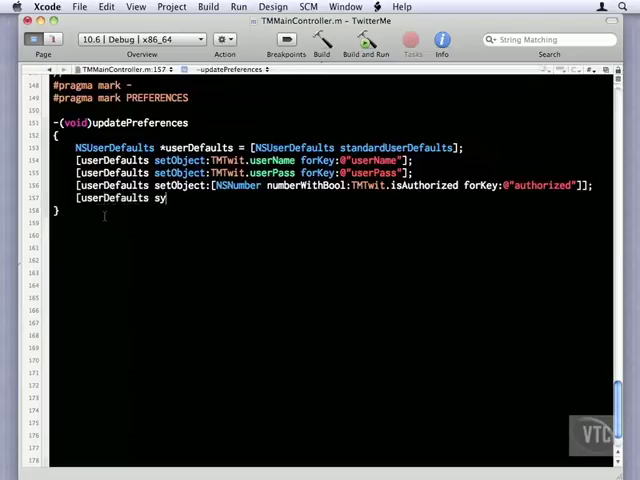
{"action": "type", "text": "nchronize];"}
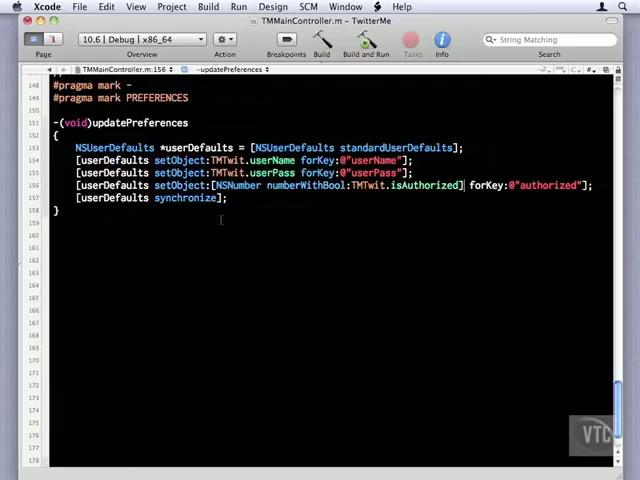
{"action": "mouse_move", "coordinate": [222, 218]}
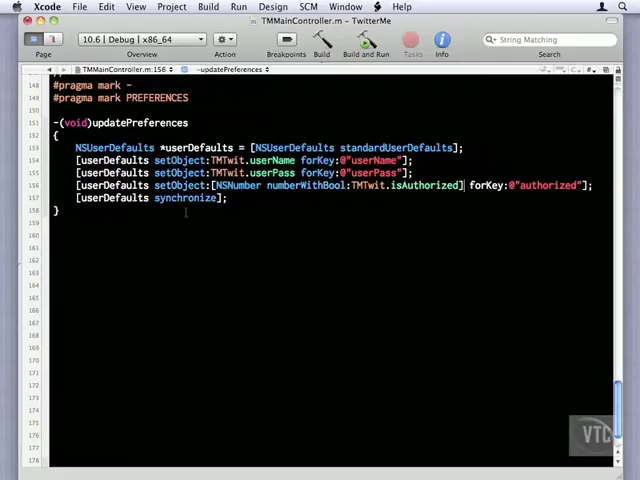